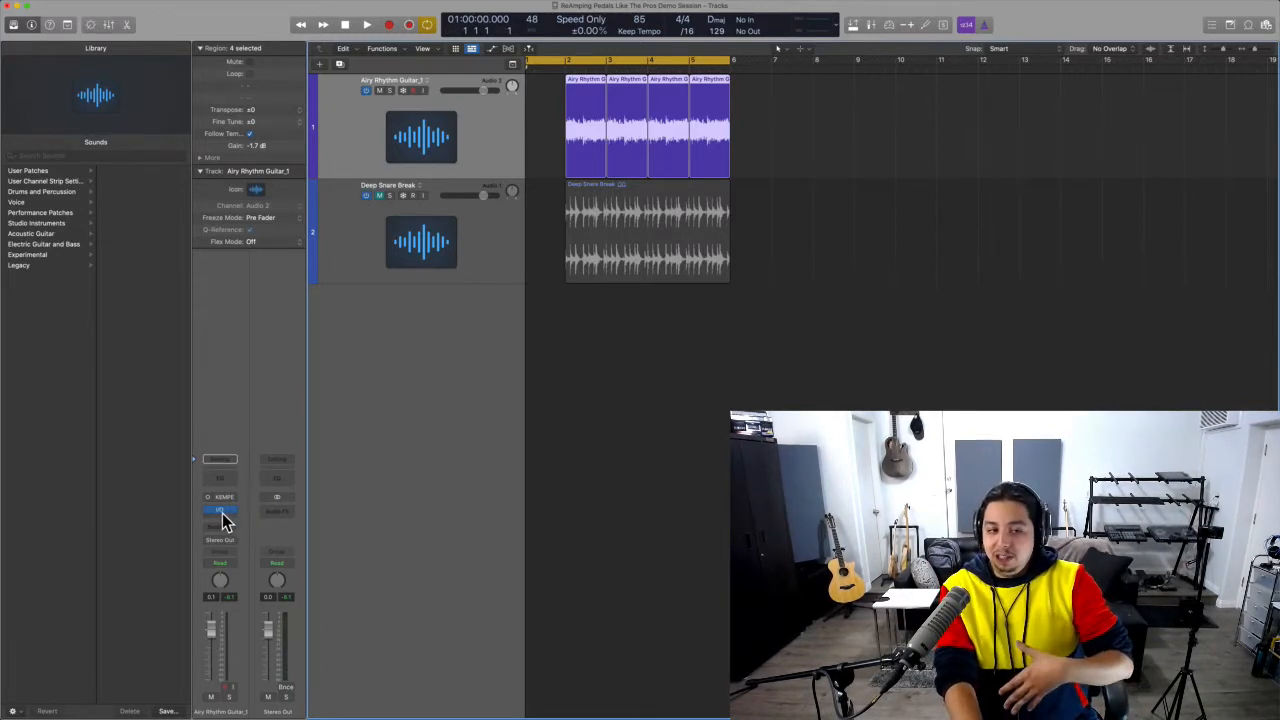
{"action": "mouse_move", "coordinate": [222, 512]}
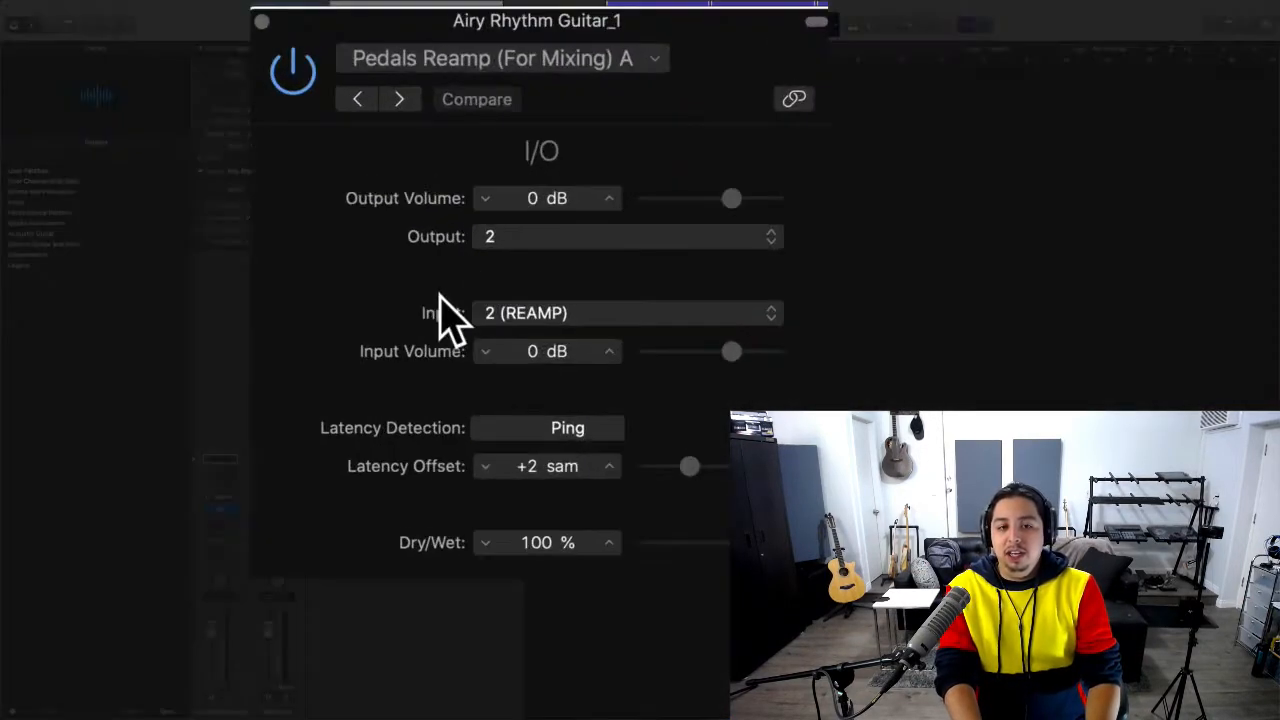
{"action": "mouse_move", "coordinate": [300, 70]}
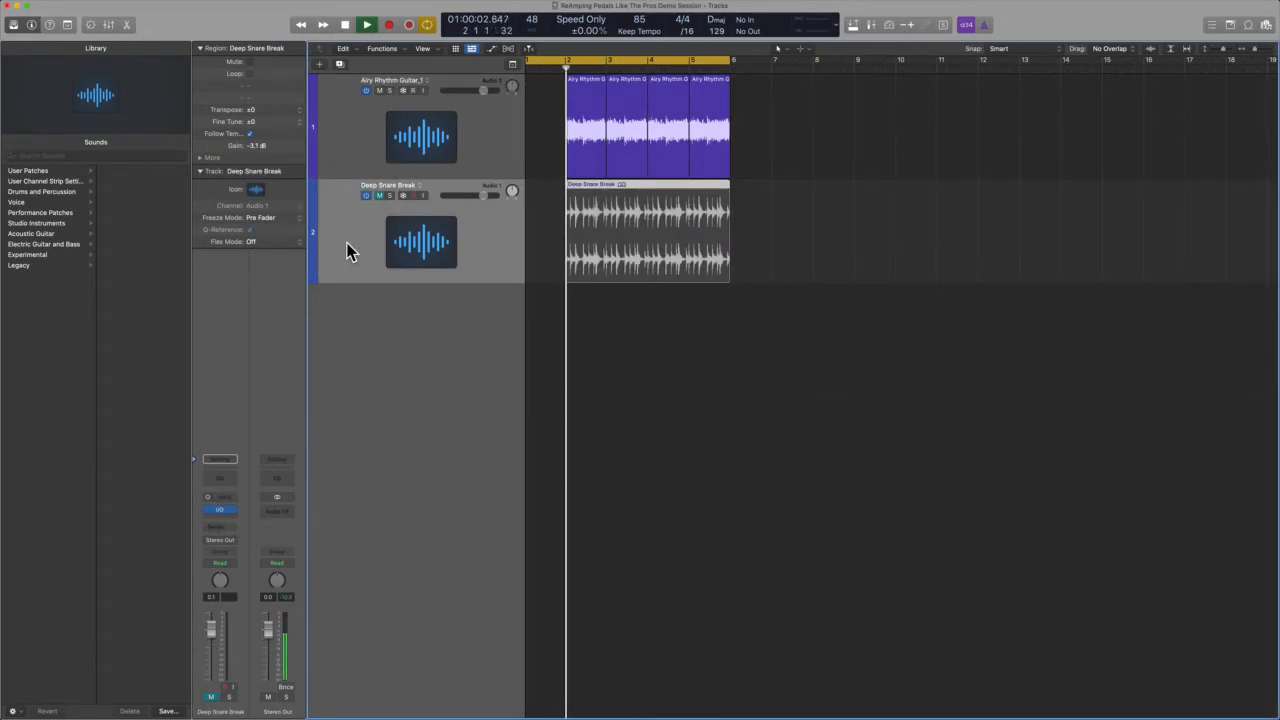
Stop playback of the guitar and drum loops from the control bar
{"action": "left_click", "coordinate": [344, 24]}
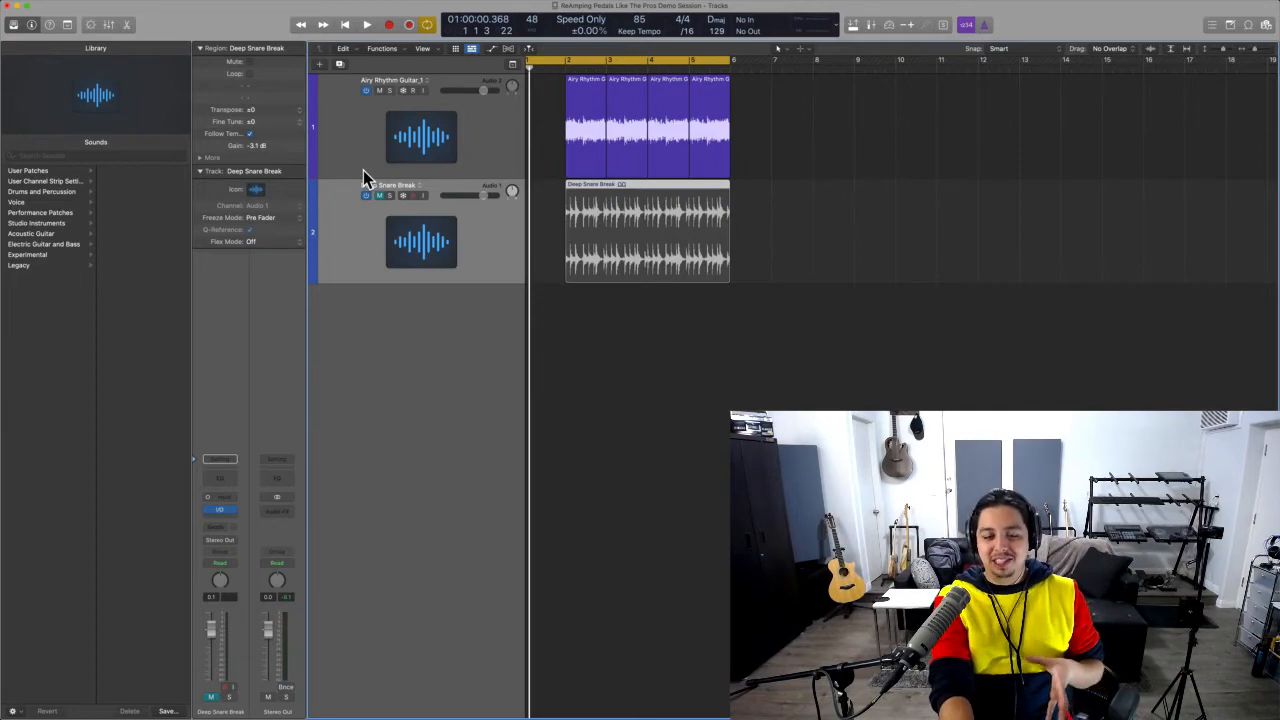
{"action": "left_click", "coordinate": [366, 24]}
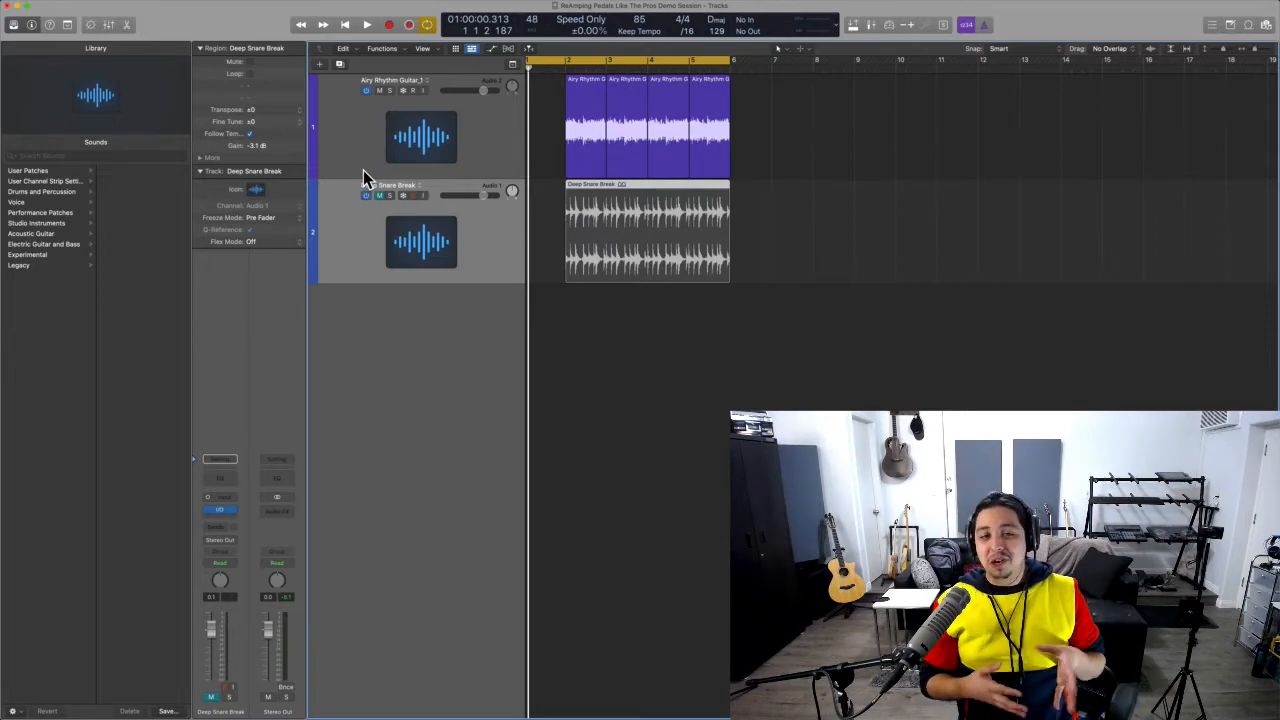
{"action": "mouse_move", "coordinate": [373, 110]}
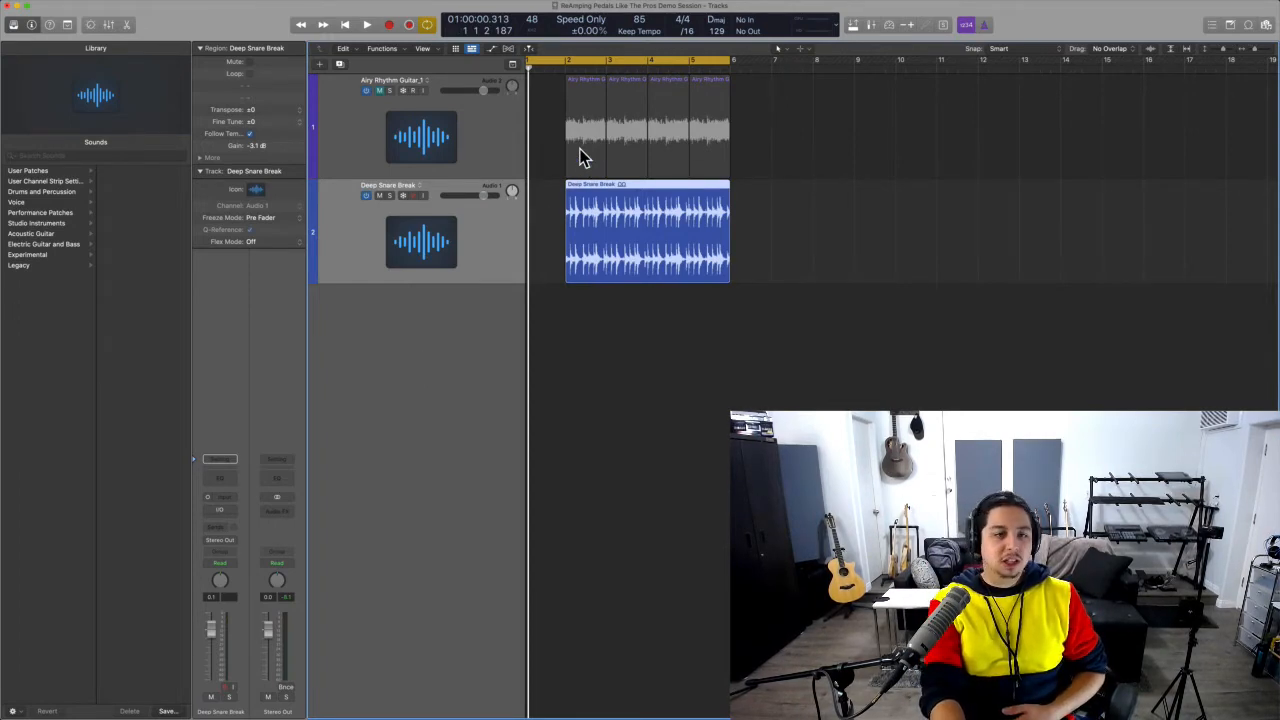
Mute the Airy Rhythm Guitar_1 track, leaving the Deep Snare Break loop active
{"action": "left_click", "coordinate": [367, 24]}
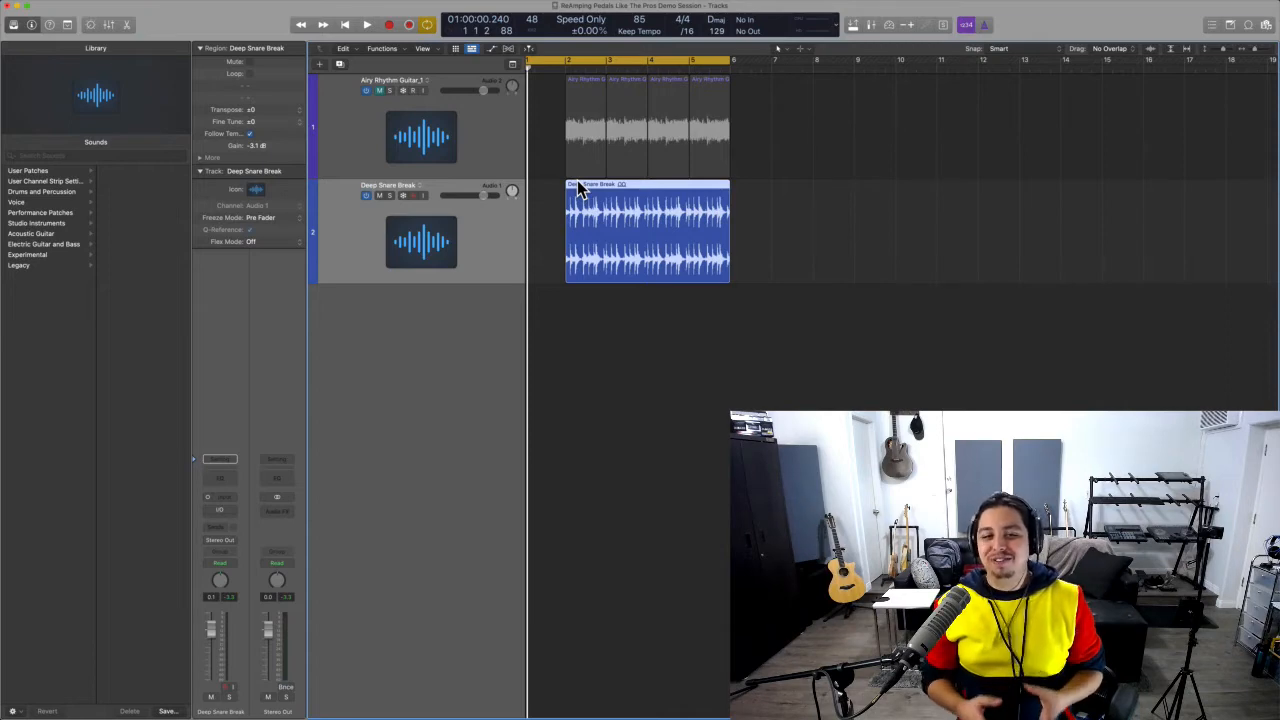
{"action": "mouse_move", "coordinate": [415, 95]}
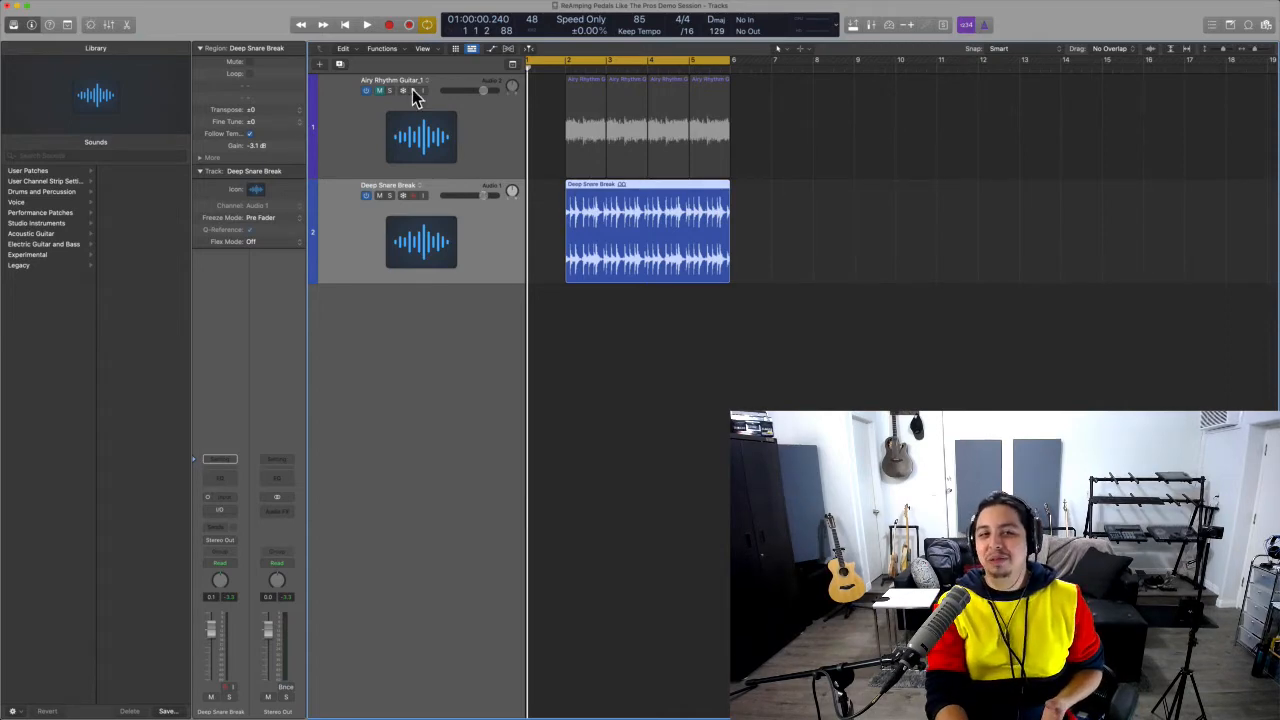